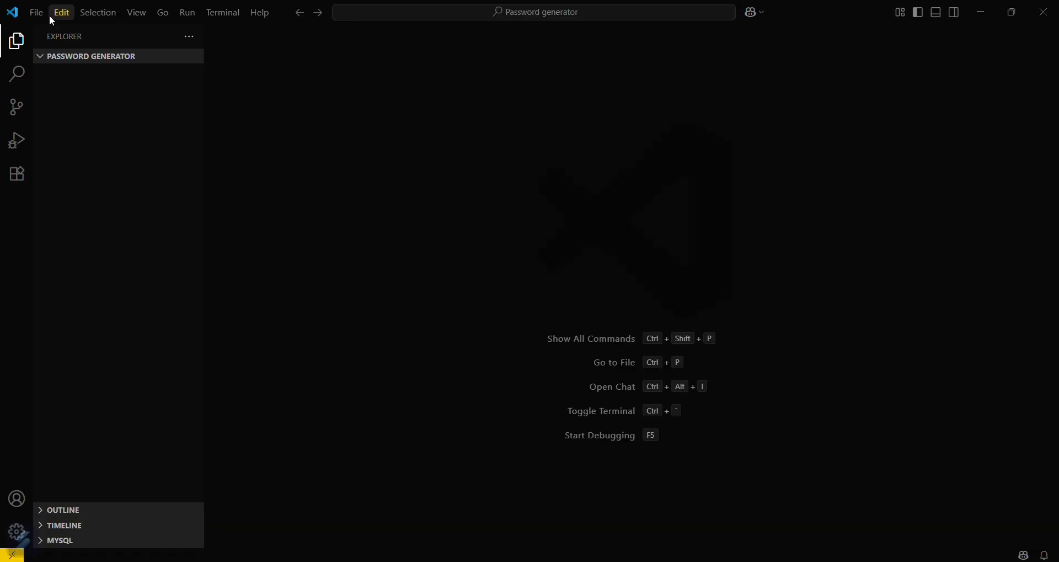
Open the Password generator folder as the workspace via File > Open Folder
click(35, 12)
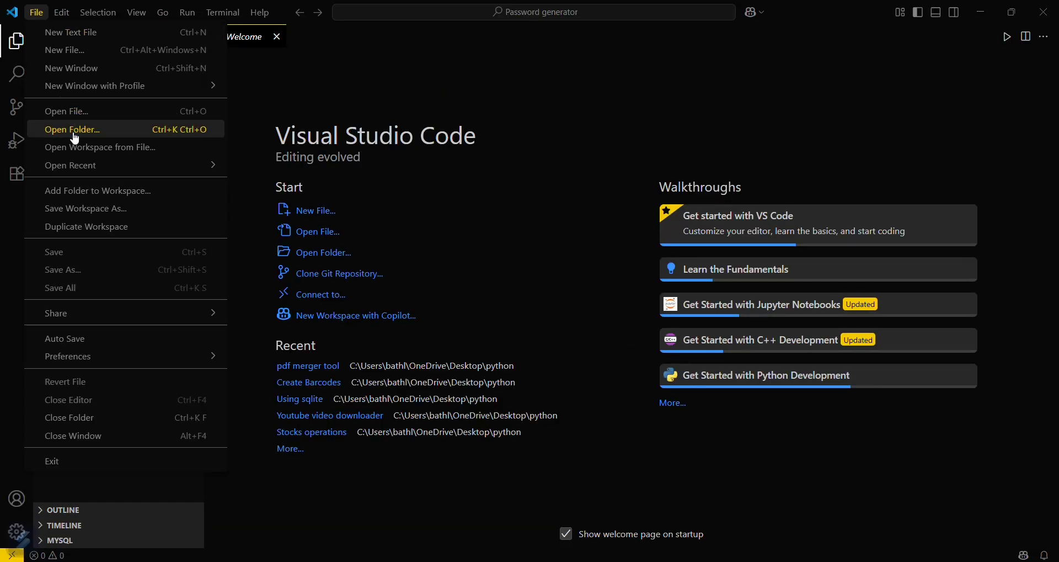
click(72, 129)
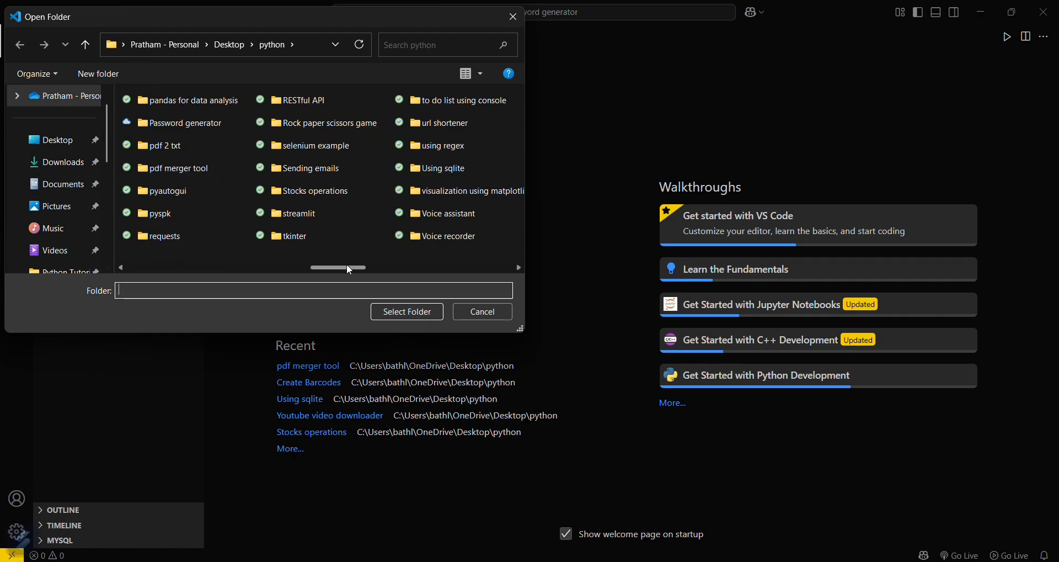
click(406, 311)
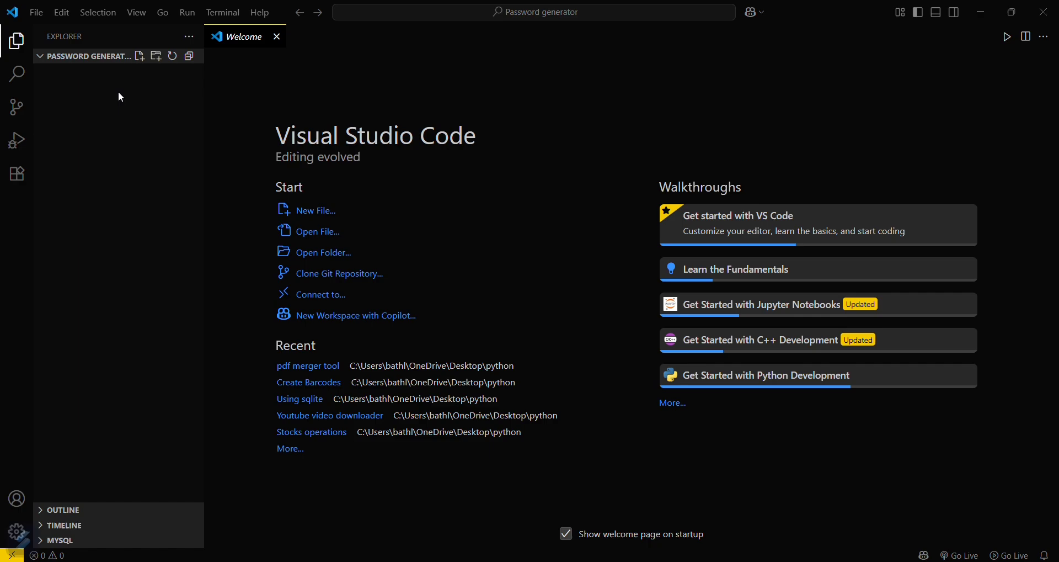
mouse_move(140, 56)
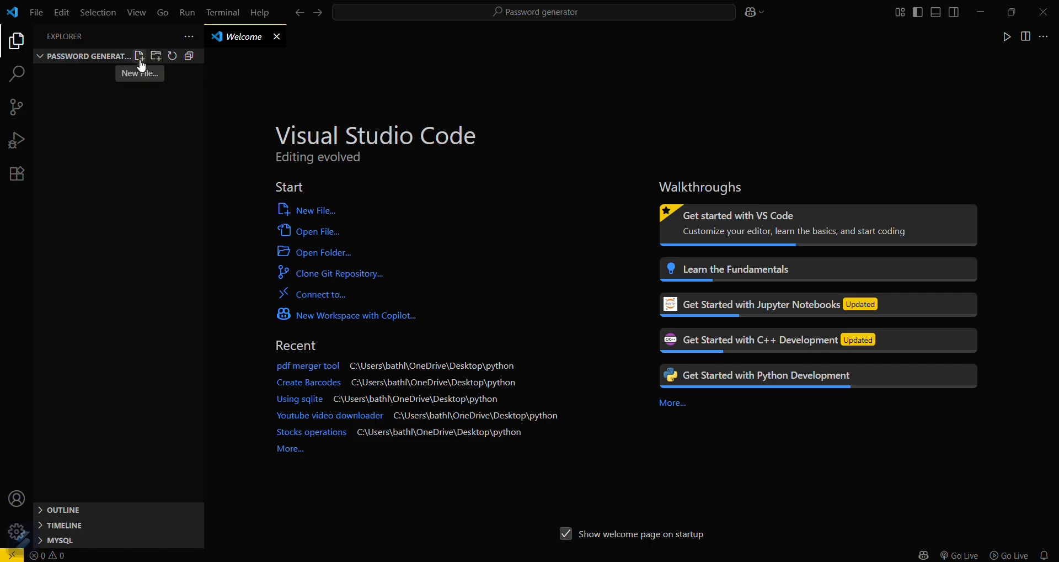
Create a new file named app.py in the workspace and open it
click(139, 56)
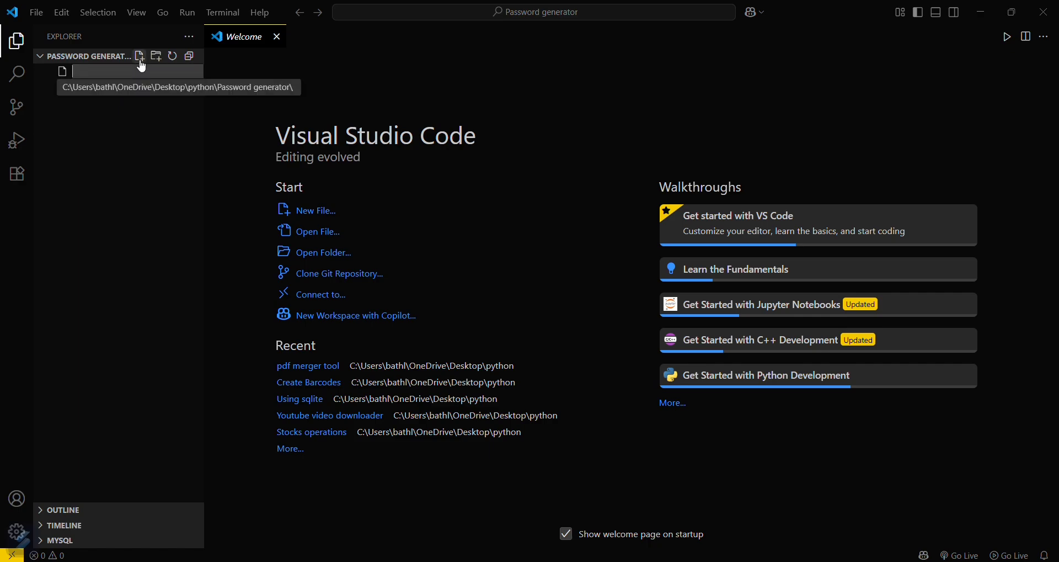
text(app.py)
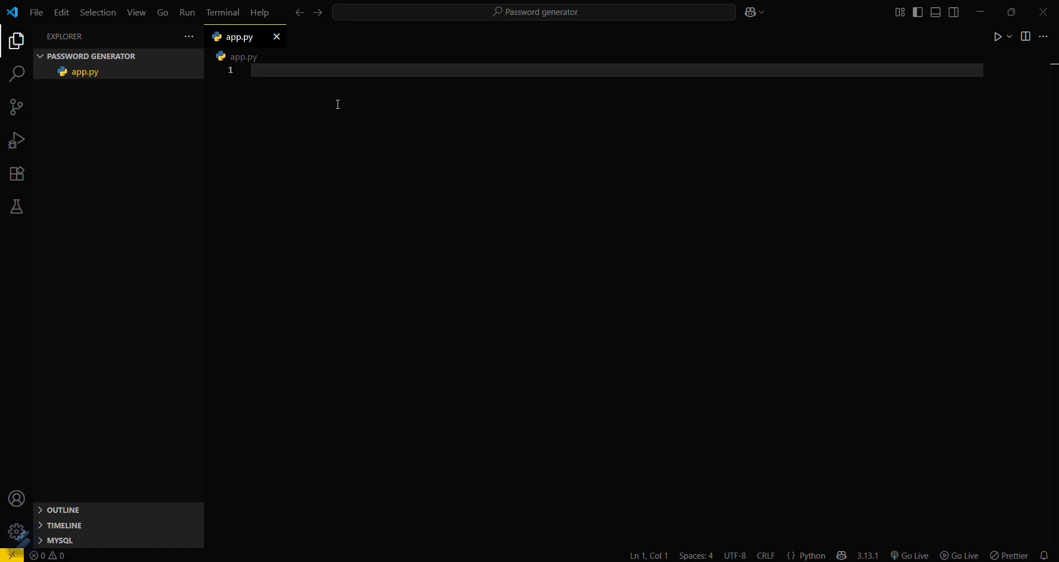
Import string and random, then write the generate_password function header with default length 12
text(import st)
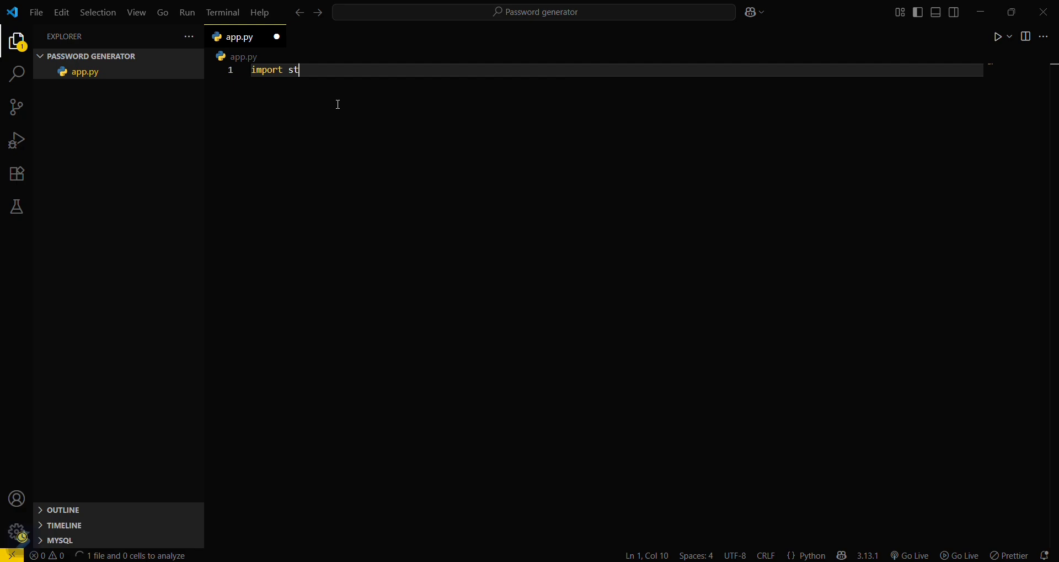
text(ring)
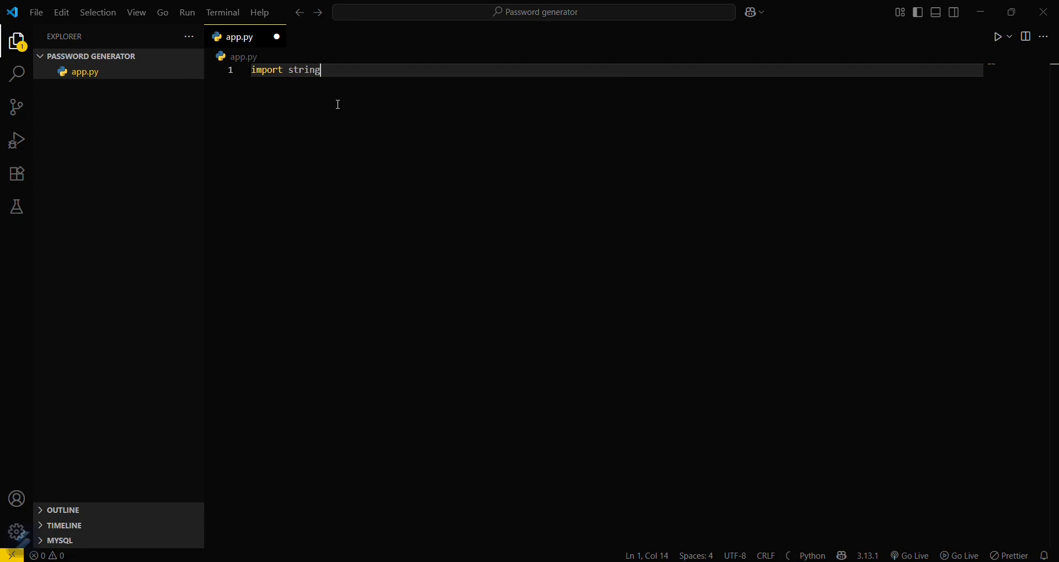
text(import random)
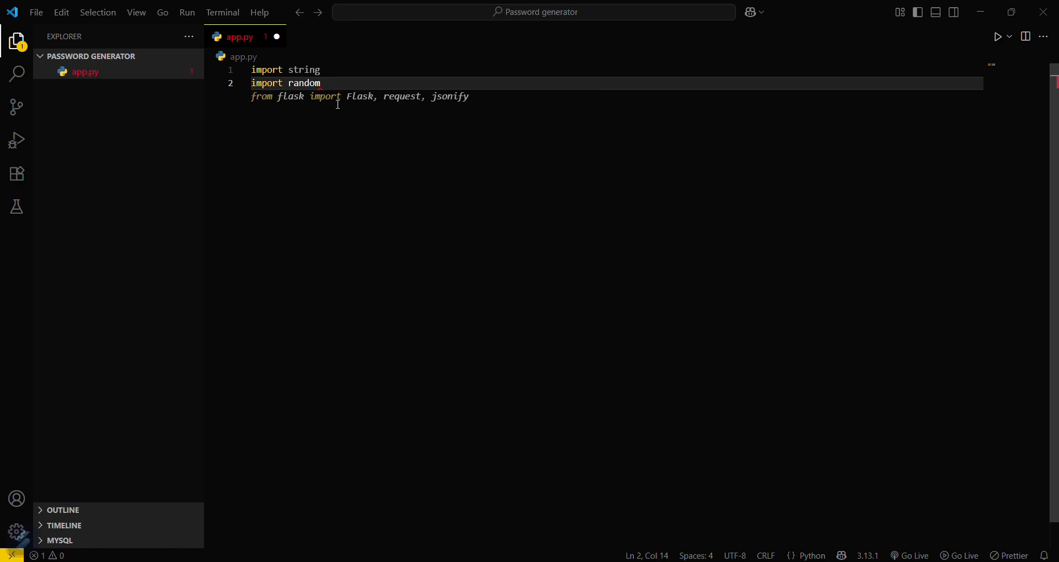
text(def generate_random_string(length=10):)
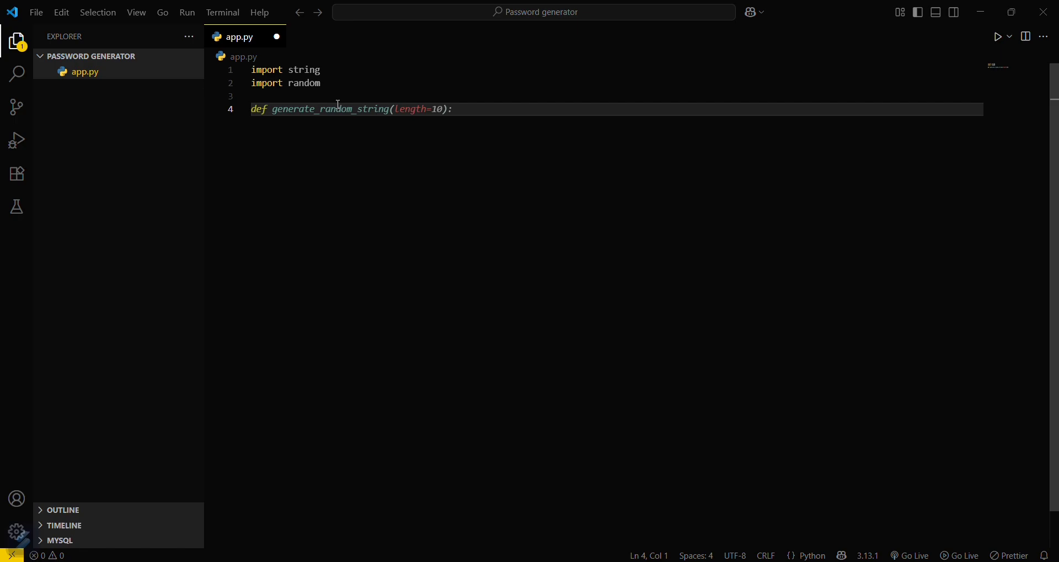
click(254, 109)
text(def generate_password(lenght=12):)
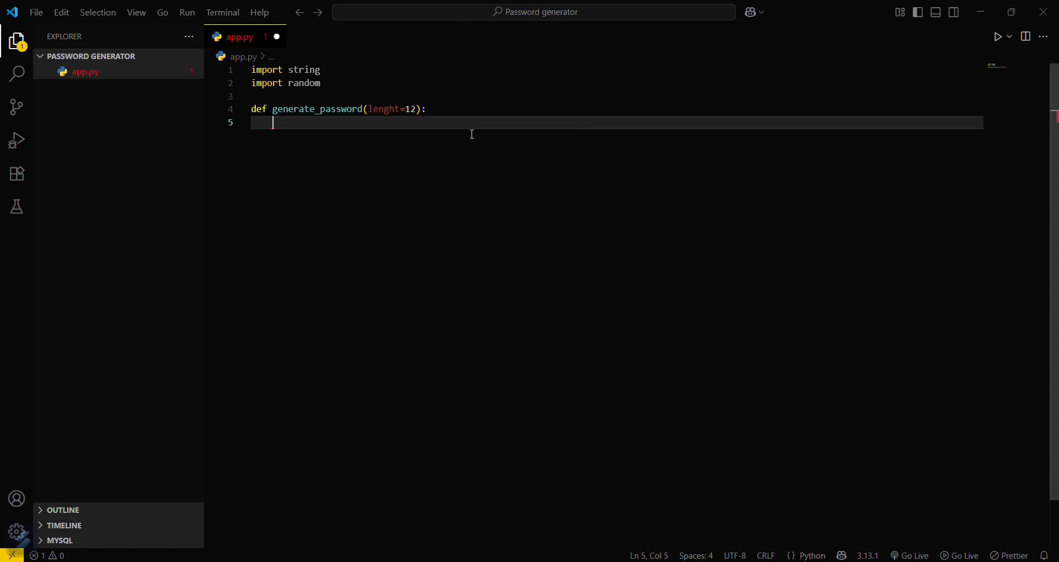
Build chars from letters, digits and punctuation, loop with random.choice, and return password
text(ch)
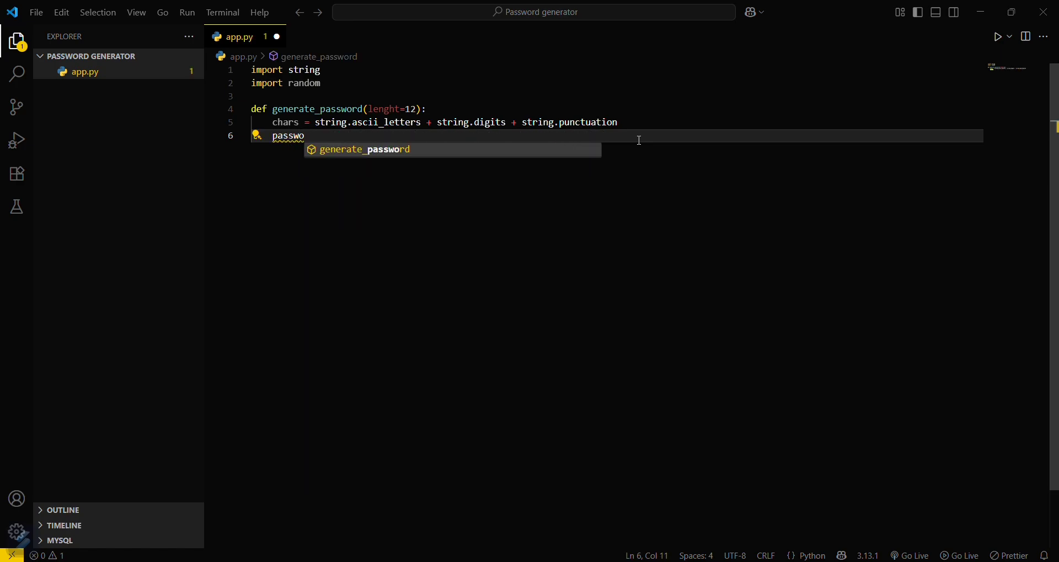
text(rd = "" \)
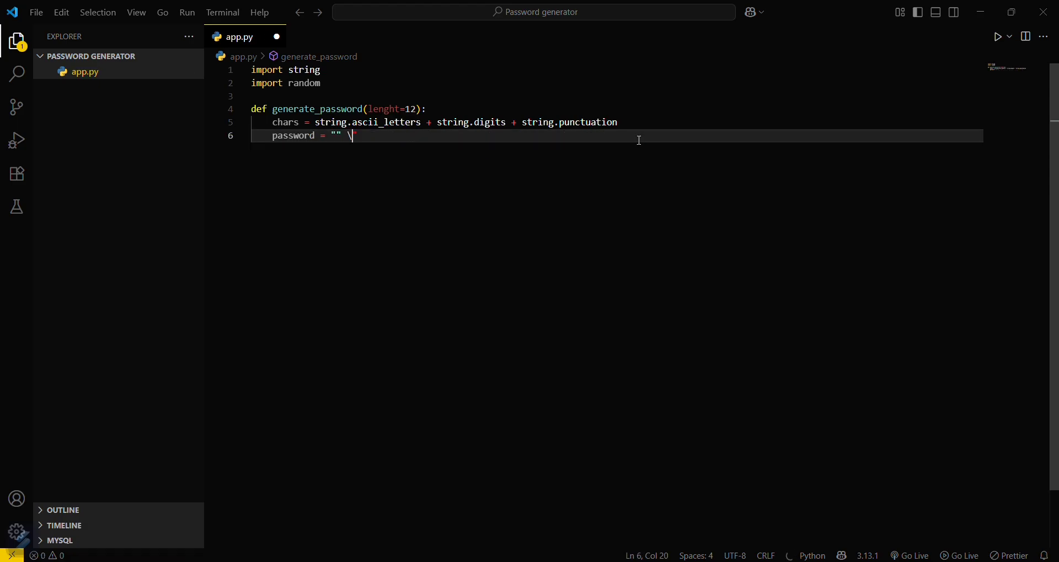
mouse_move(453, 123)
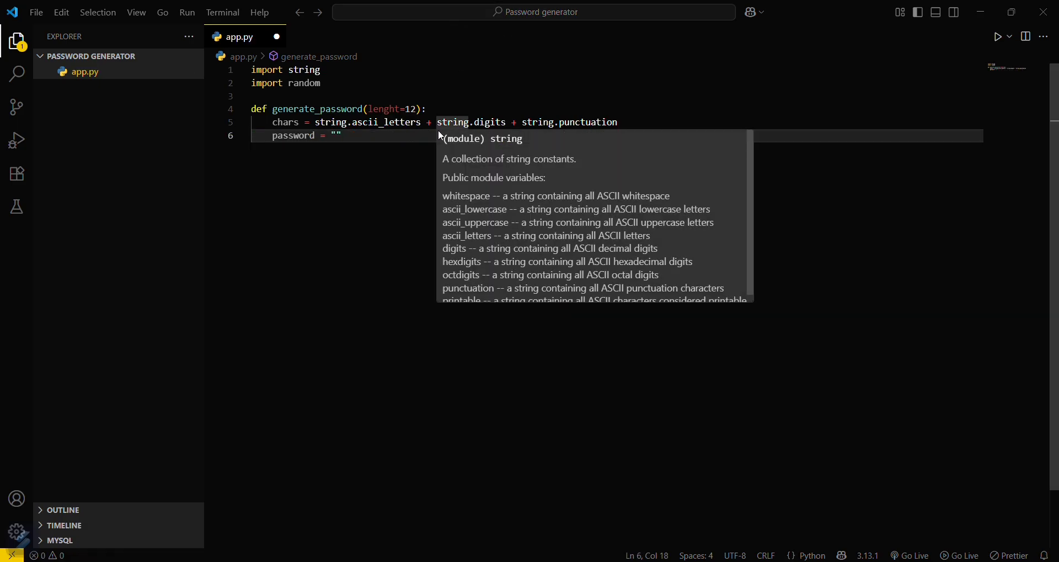
text(for _ in range(Lenght):)
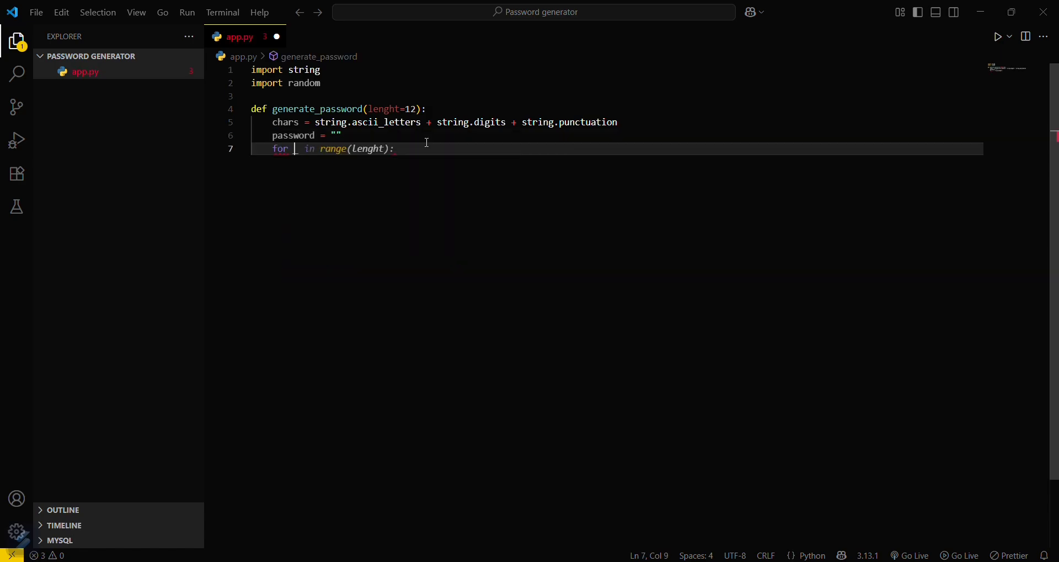
text(_)
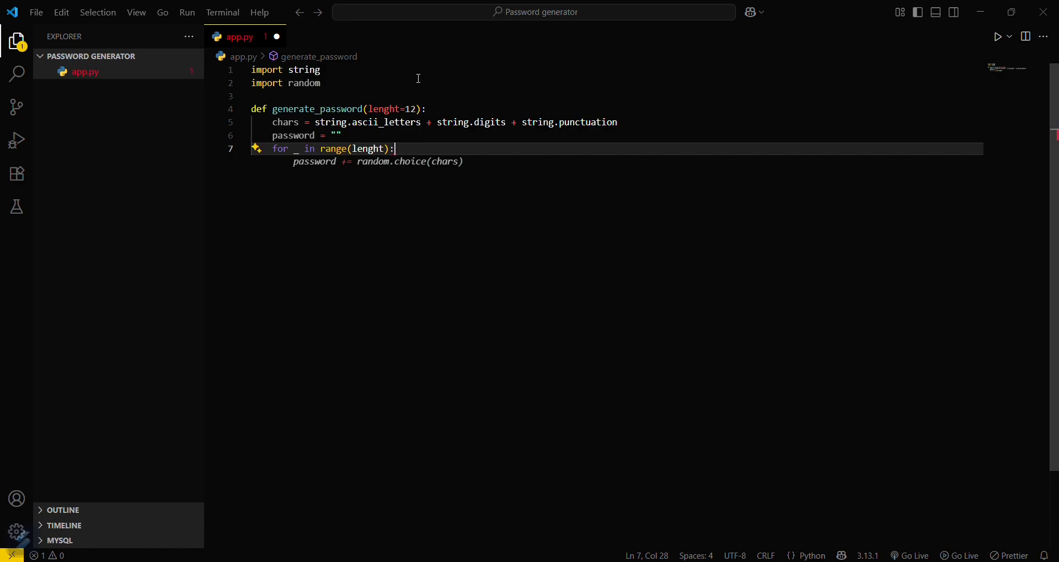
mouse_move(457, 36)
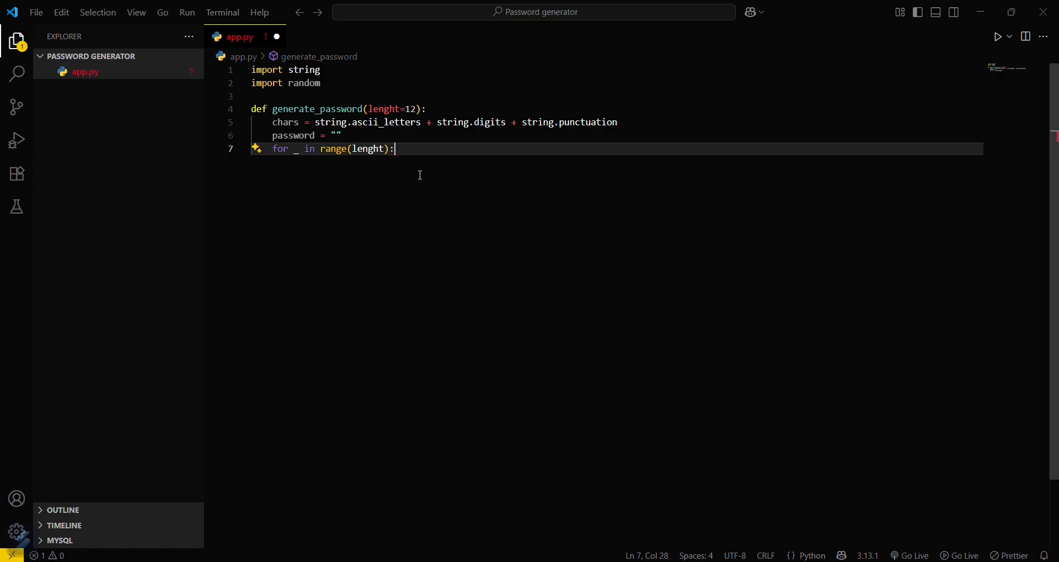
text(password += random.choice(chars))
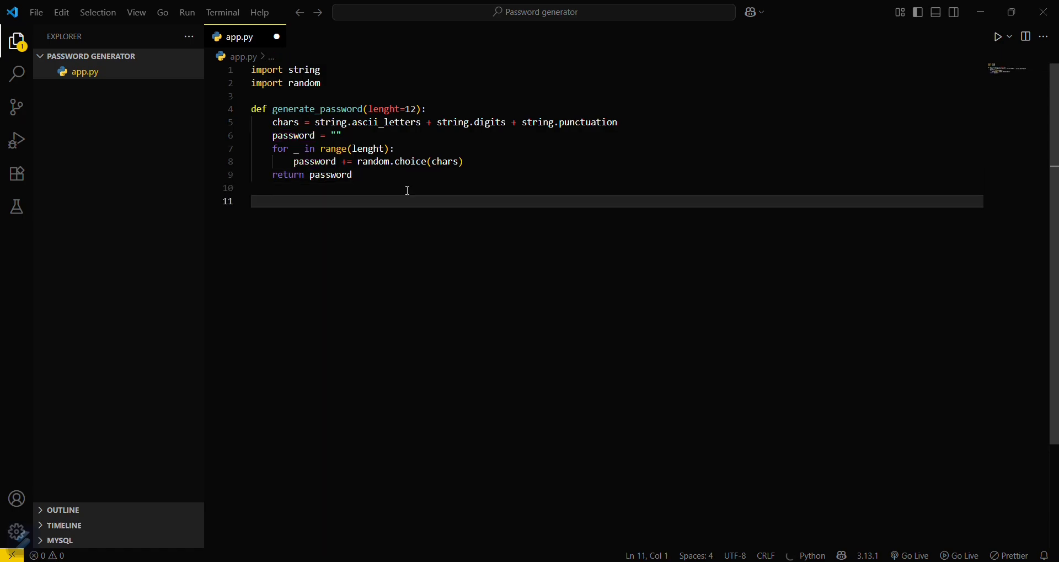
Add the __main__ block: welcome print, length input, generate_password call and result print; save
text(if __name__ == "__main__":)
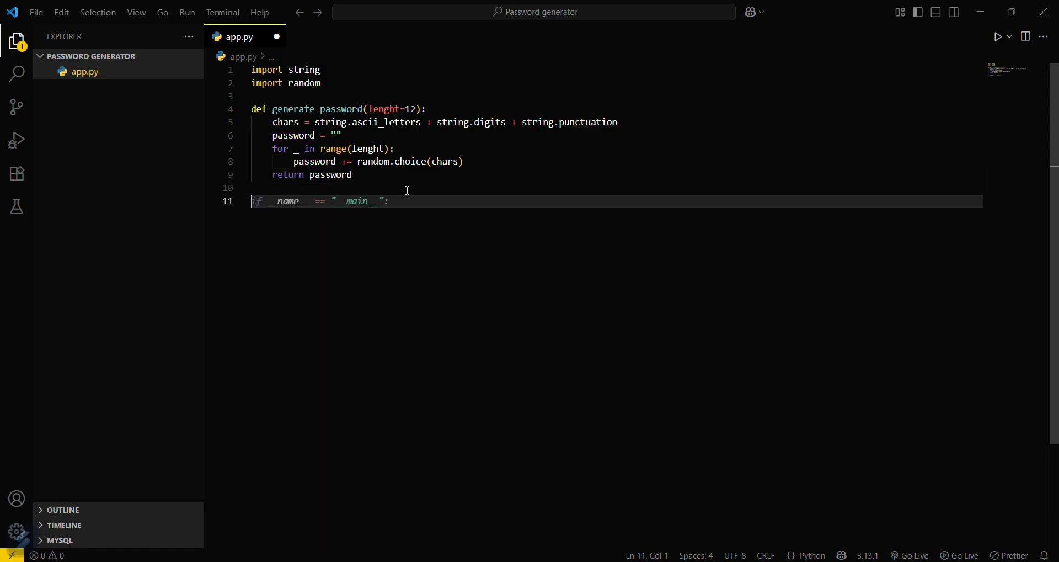
text(p)
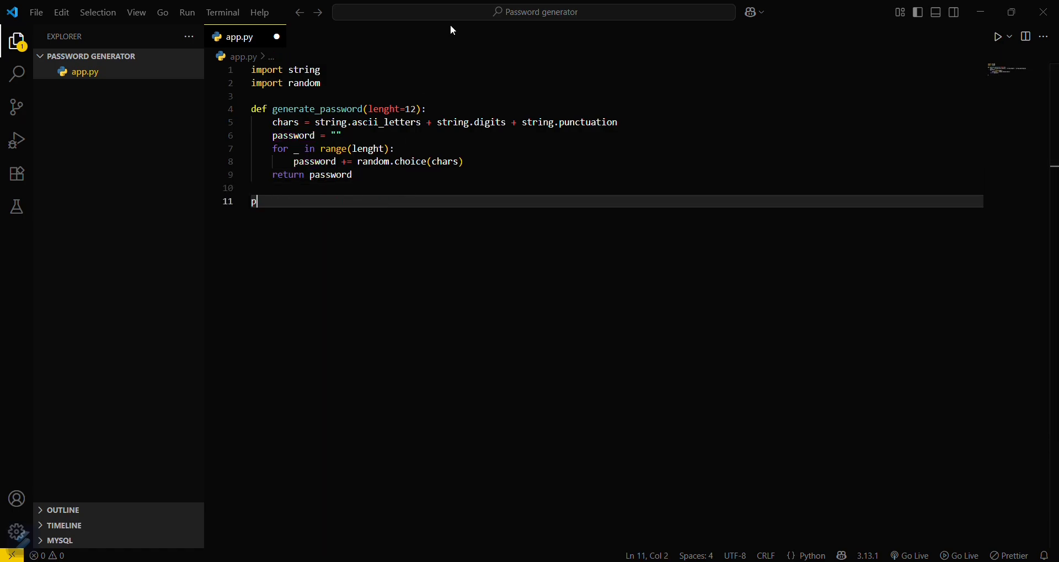
text(rint("Welcome to the Password Generator!"))
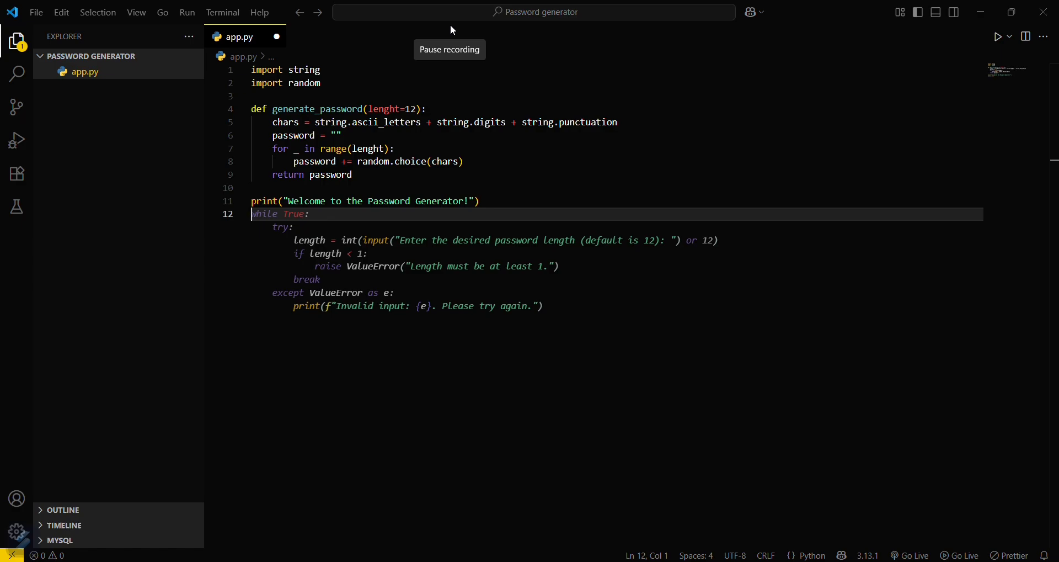
text(i)
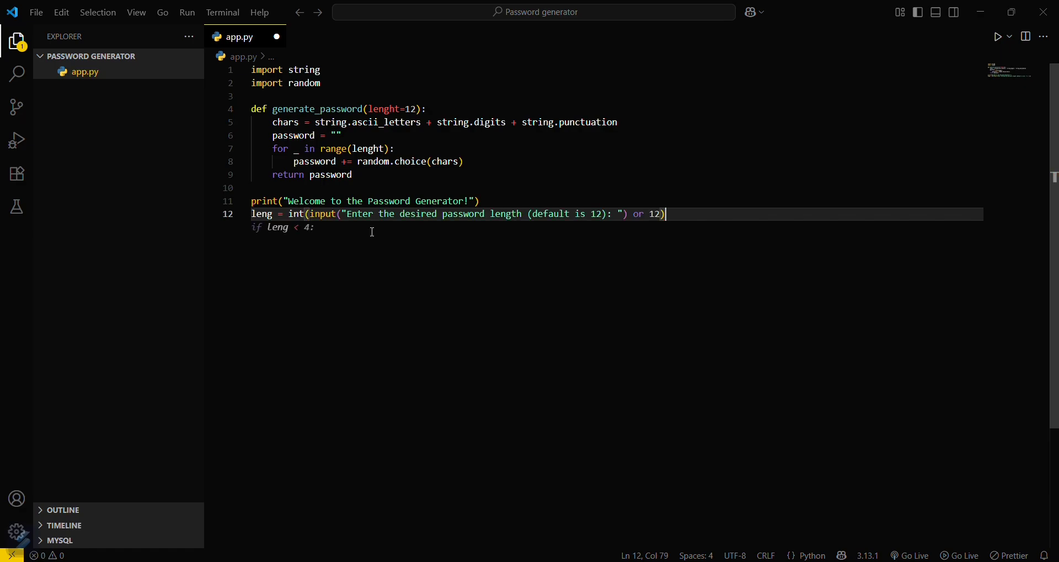
text(password = generate_password(leng))
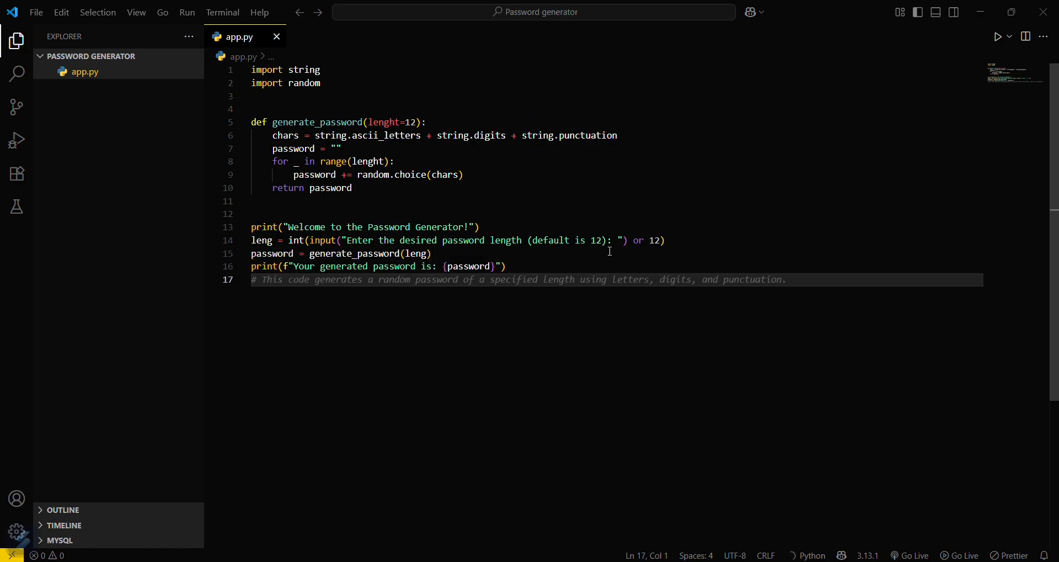
Run app.py as a Python file and answer the length prompt with 12
click(1009, 37)
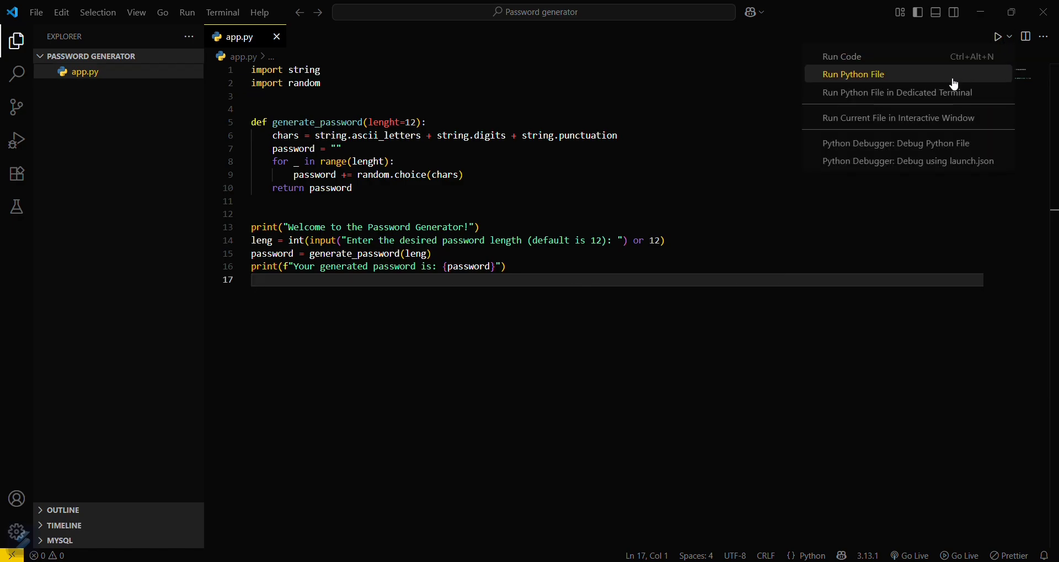
click(853, 74)
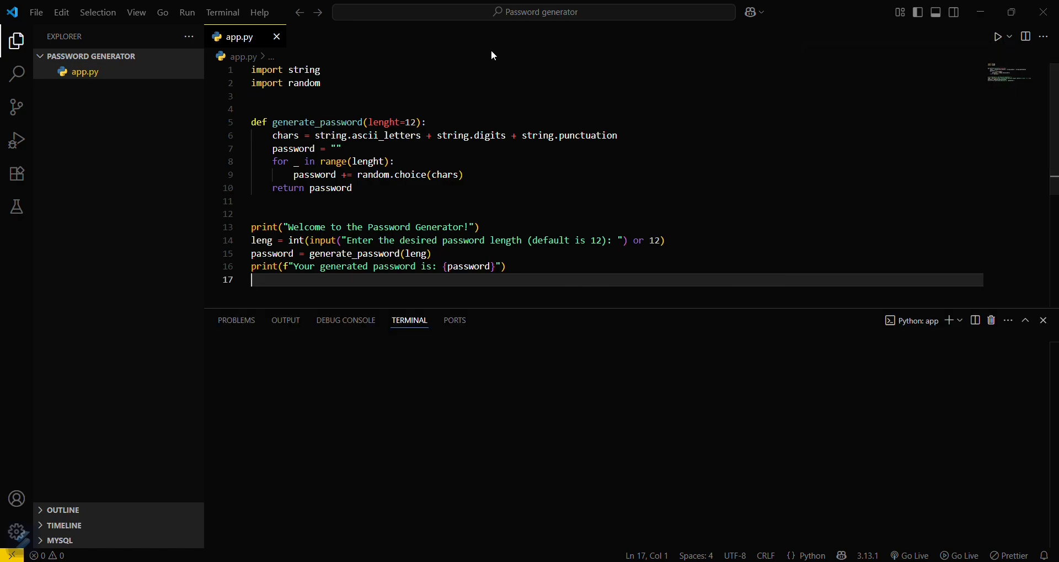
click(997, 36)
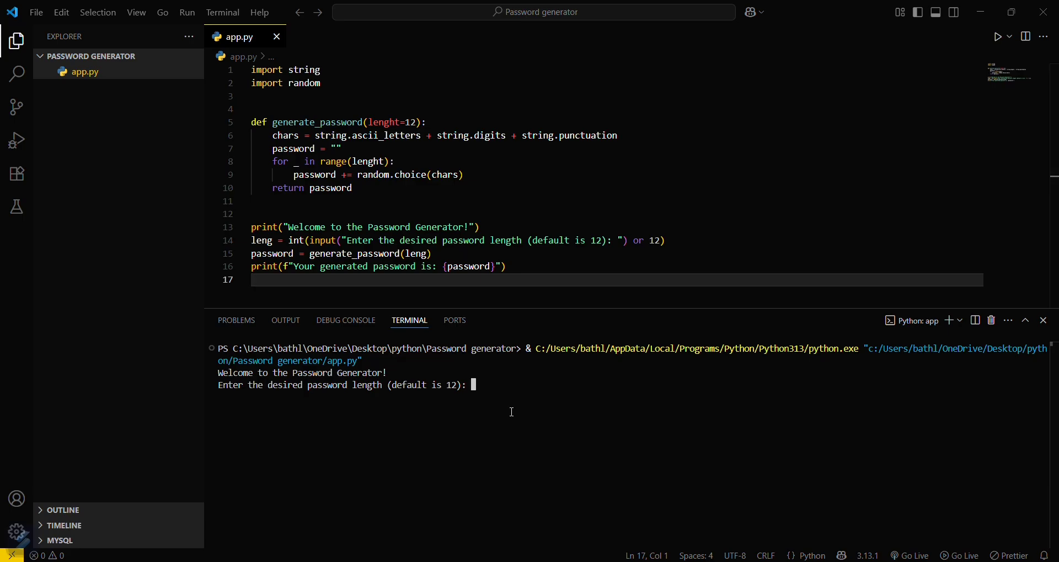
text(12)
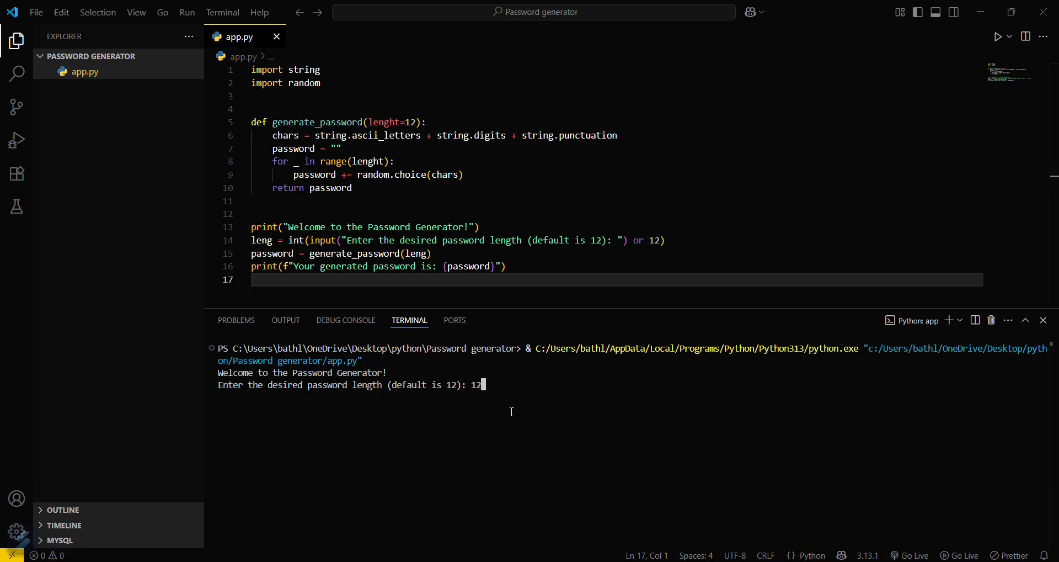
key(Enter)
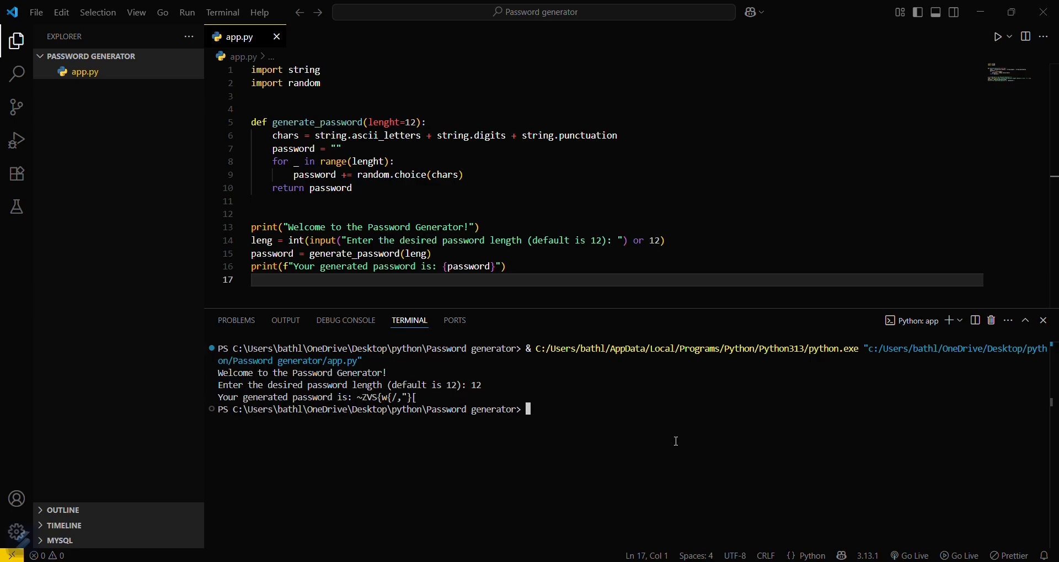
Run app.py again and answer the length prompt with 6
click(998, 36)
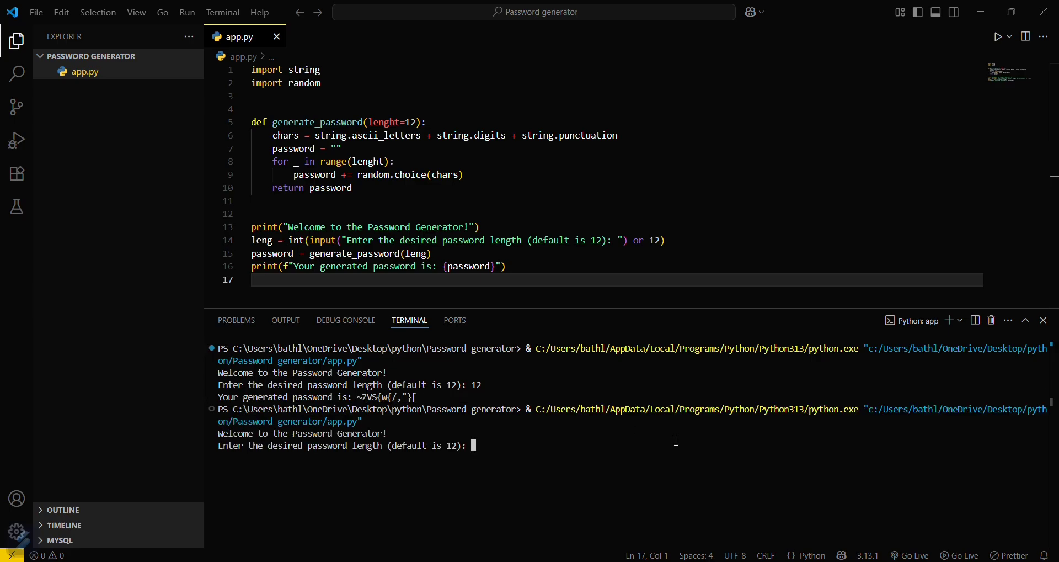
text(6)
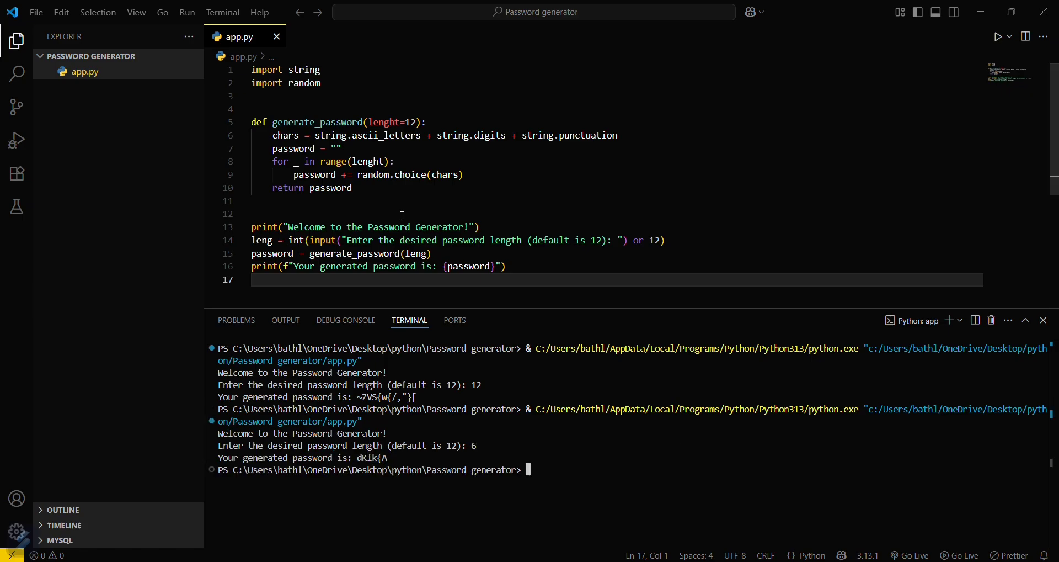
mouse_move(408, 202)
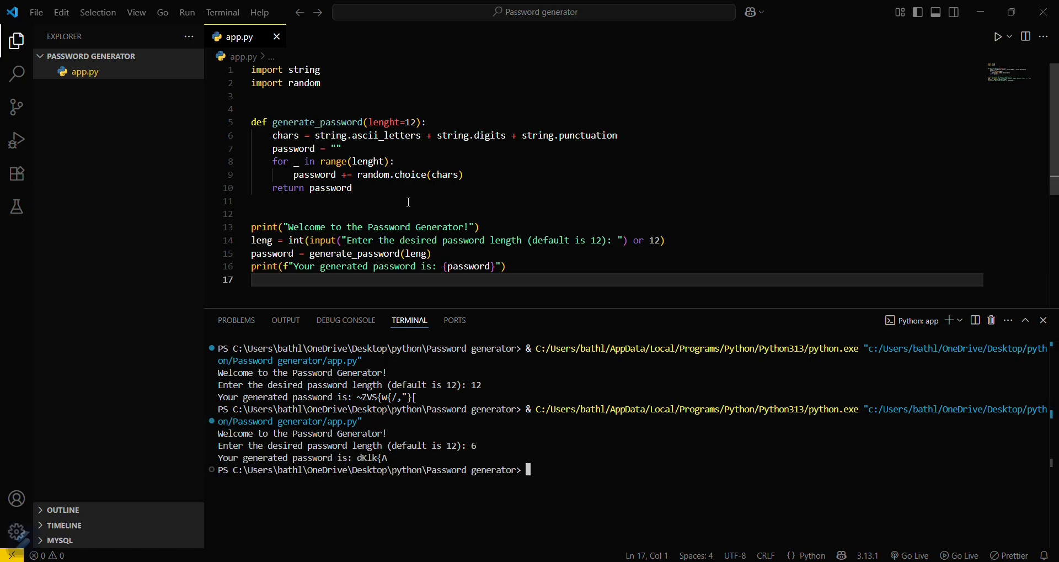